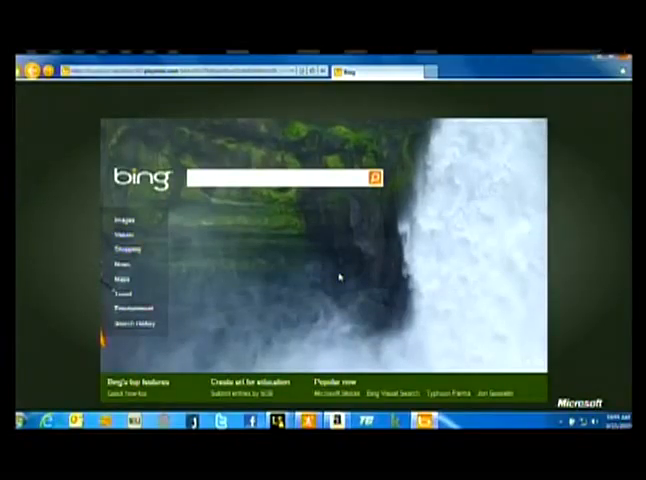
Step: Run a Bing web search for 'San Francisco'
{"action": "left_click", "coordinate": [292, 180]}
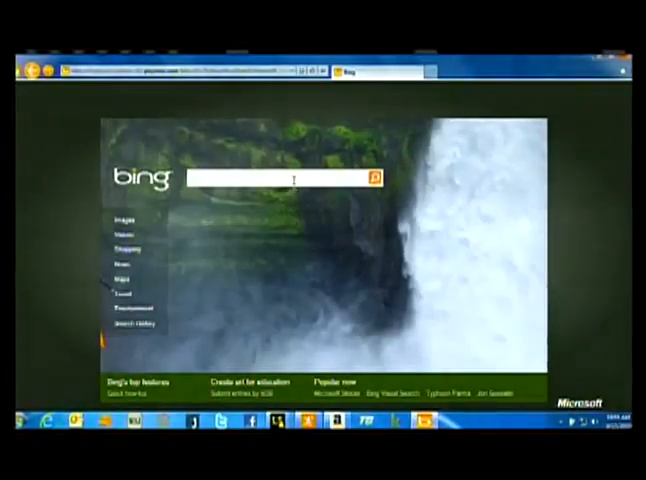
{"action": "left_click", "coordinate": [290, 178]}
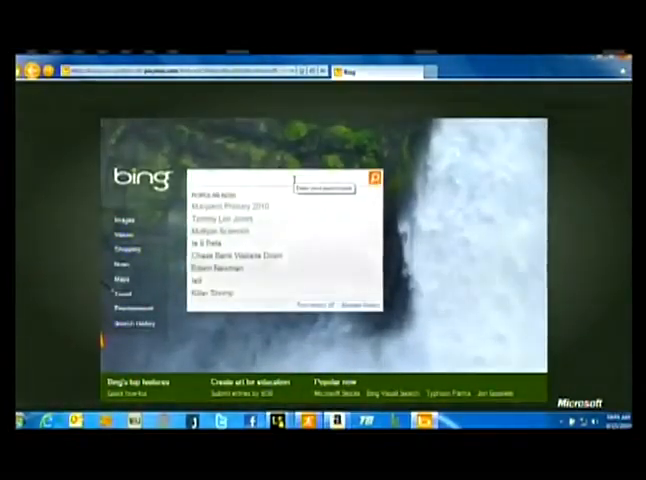
{"action": "type", "text": "San Francisco"}
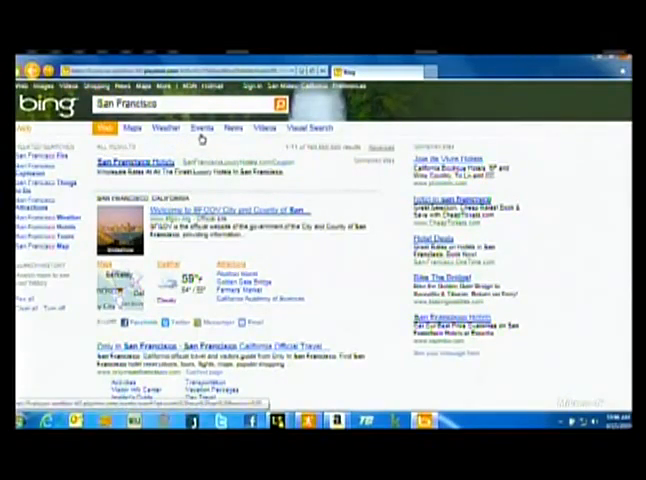
{"action": "left_click", "coordinate": [202, 128]}
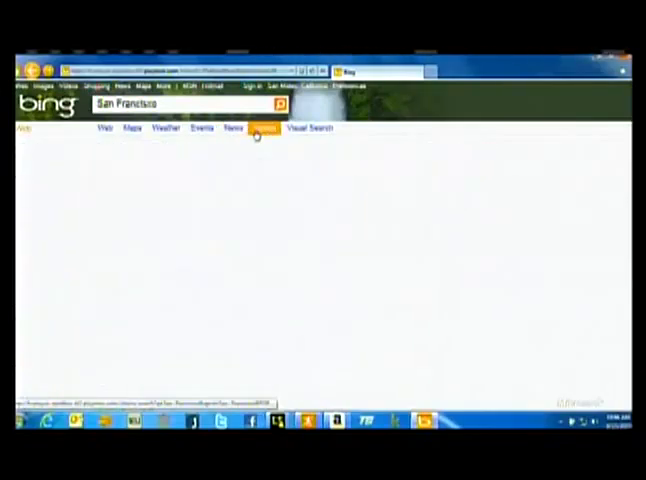
{"action": "left_click", "coordinate": [260, 128]}
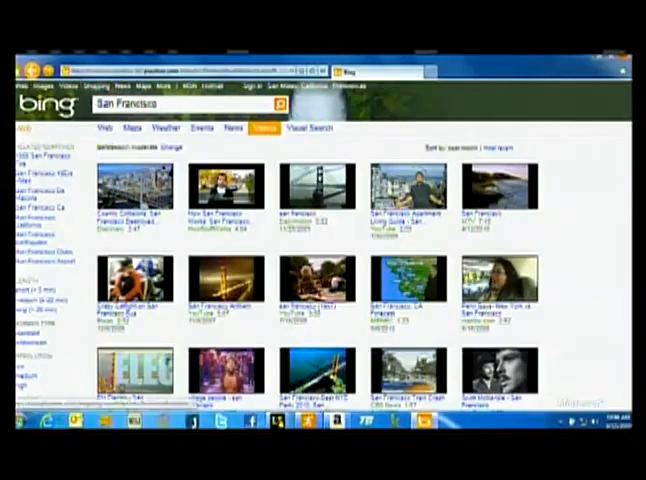
{"action": "left_click", "coordinate": [232, 128]}
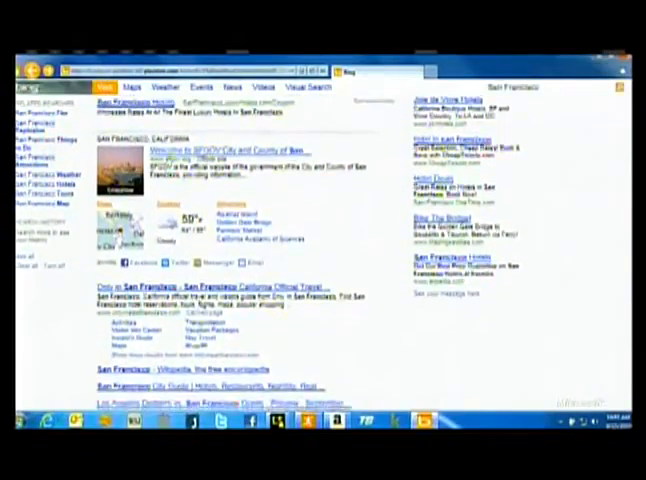
{"action": "scroll", "scroll_direction": "down", "scroll_amount": 3}
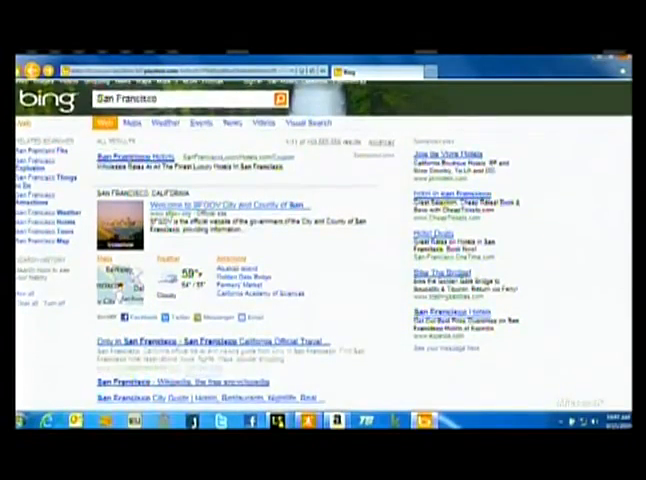
{"action": "scroll", "scroll_direction": "down", "scroll_amount": 3}
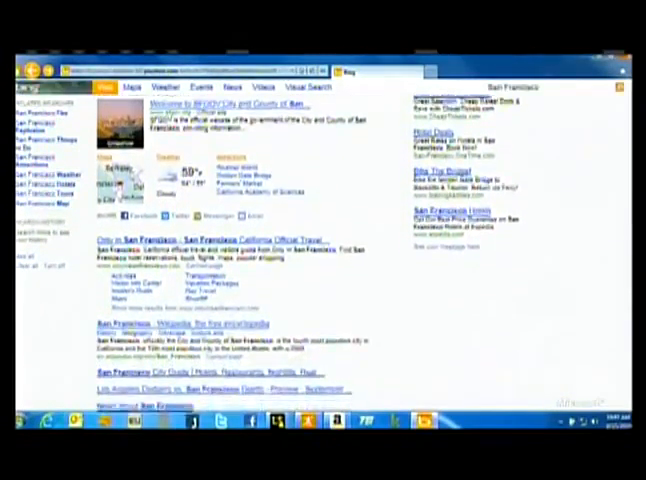
{"action": "scroll", "scroll_direction": "down", "scroll_amount": 3}
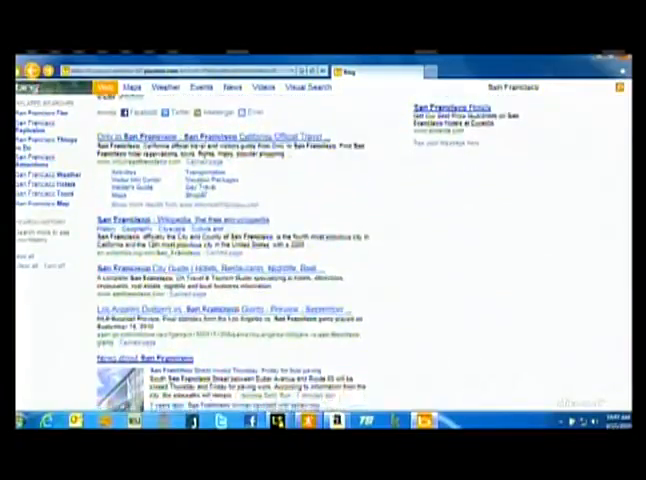
{"action": "scroll", "scroll_direction": "down", "scroll_amount": 3}
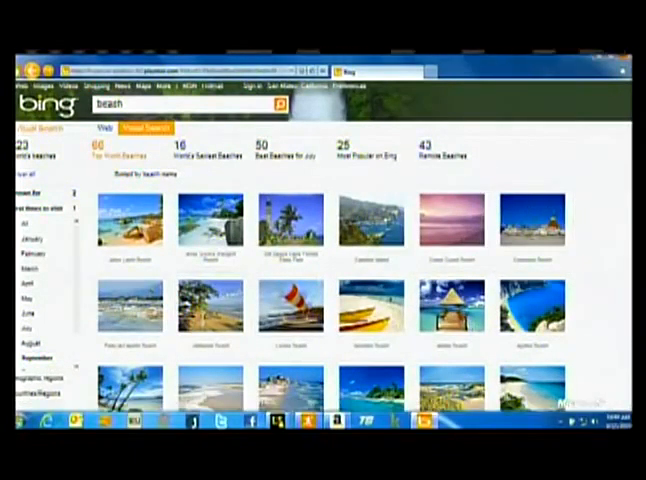
Step: Show the Myrtos Beach detail panel from the beach thumbnail ribbon
{"action": "scroll", "scroll_direction": "down", "scroll_amount": 3}
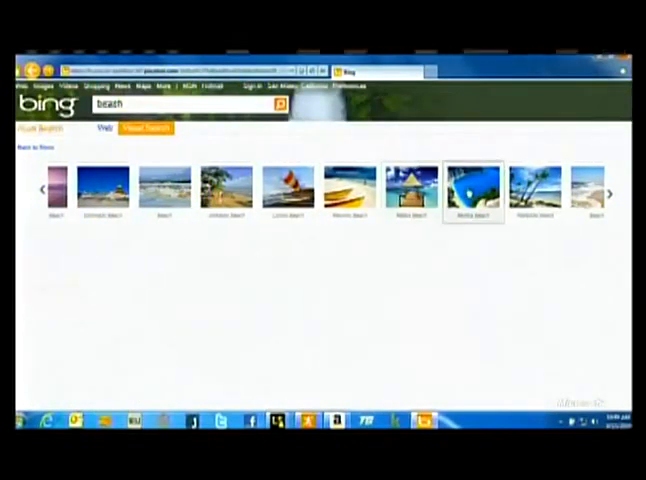
{"action": "left_click", "coordinate": [472, 188]}
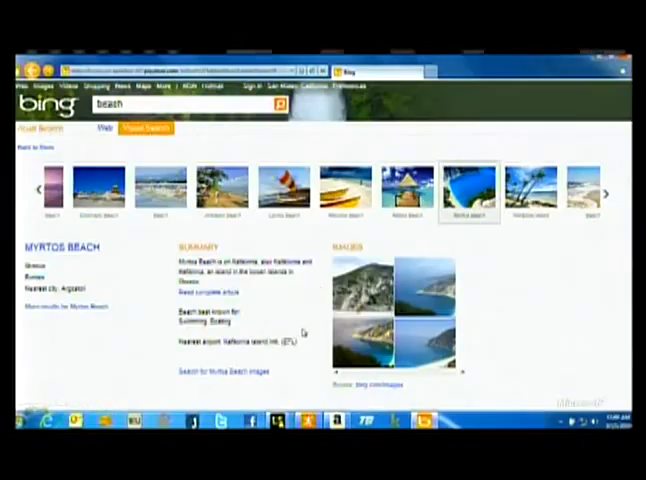